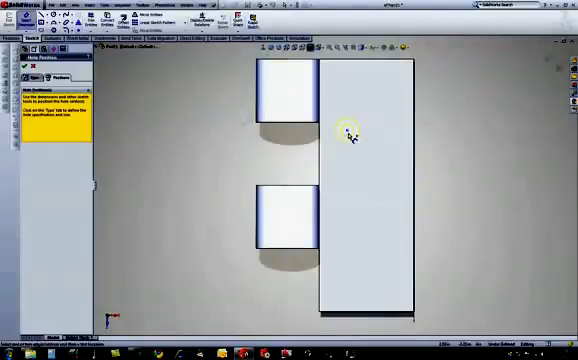
# - Draw the rectangular tab profiles beside the long plate outline of the hinge half
pyautogui.click(344, 132)
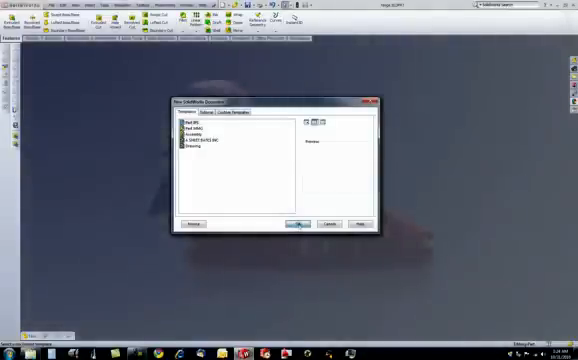
# - Create a new Part document and extrude the pin's cylindrical shaft with a rounded head
pyautogui.click(300, 222)
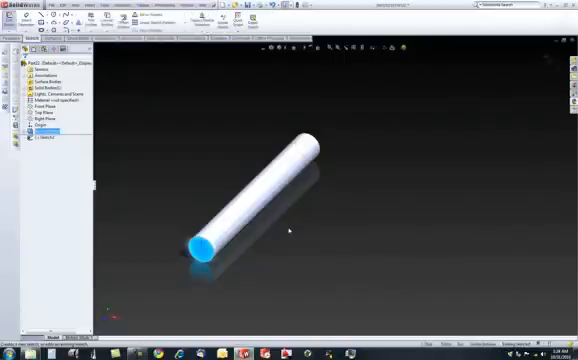
pyautogui.click(200, 244)
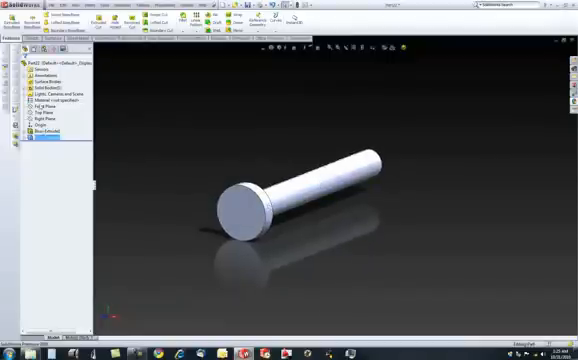
# - Apply a copper appearance to the pin body via Appearance/Material
pyautogui.rightClick(56, 100)
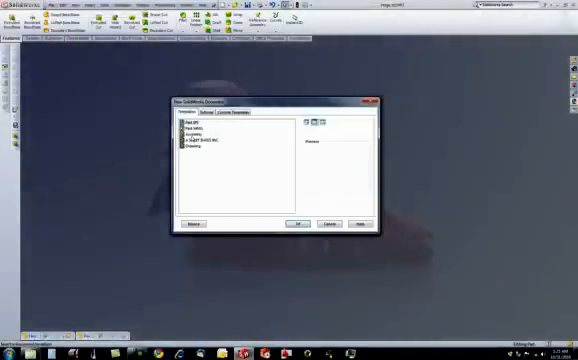
# - Create a new Assembly and insert the hinge part twice and the pin once
pyautogui.click(296, 222)
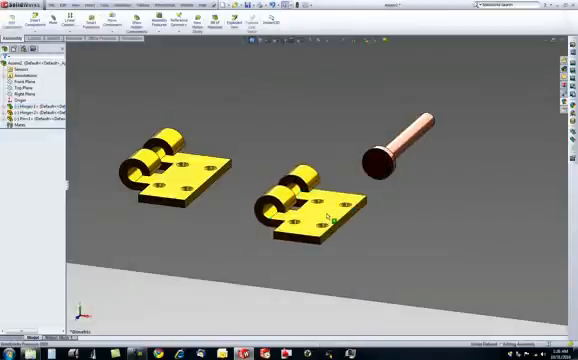
pyautogui.rightClick(300, 204)
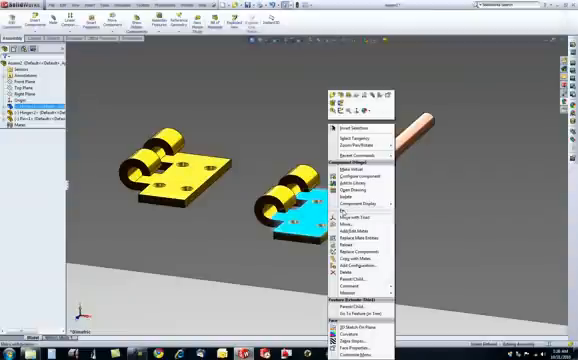